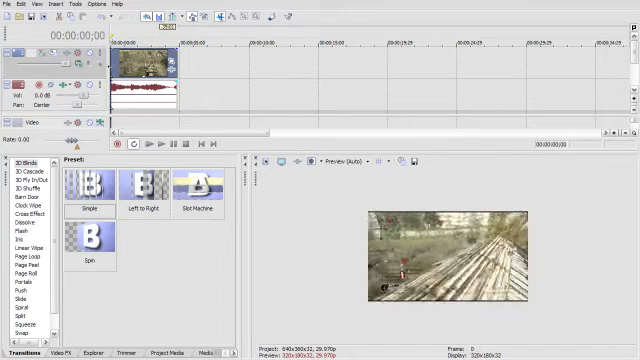
# Show the Video FX list in the bottom-left docking area
pyautogui.click(152, 144)
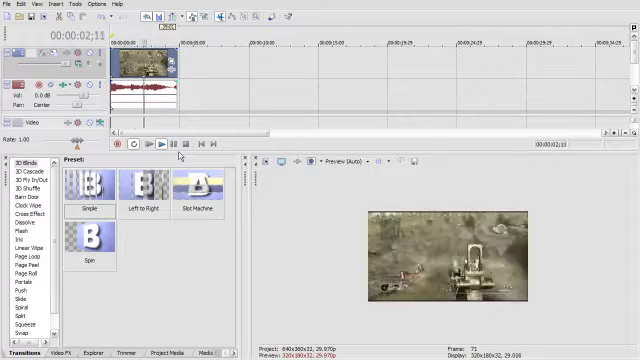
pyautogui.click(156, 146)
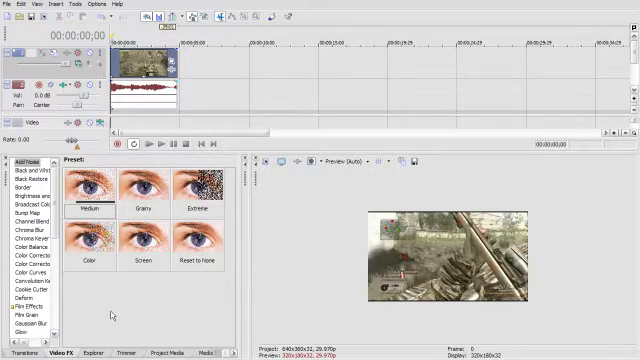
pyautogui.scroll(-3)
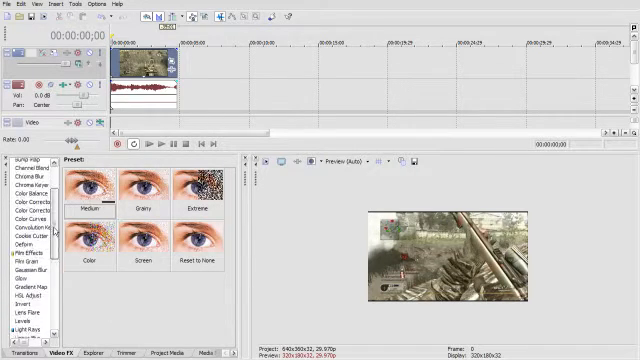
pyautogui.scroll(-3)
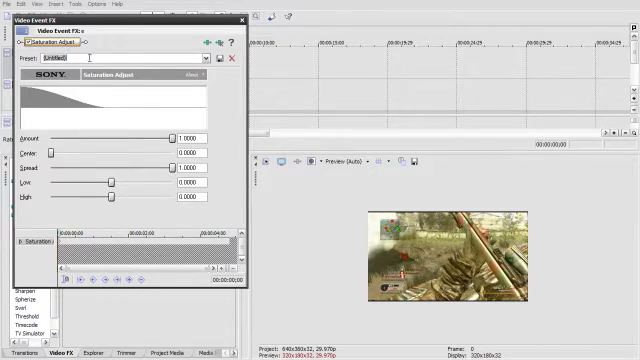
# Name the Saturation Adjust preset 'CALL OF' for the game clip
pyautogui.write('CALL OF')
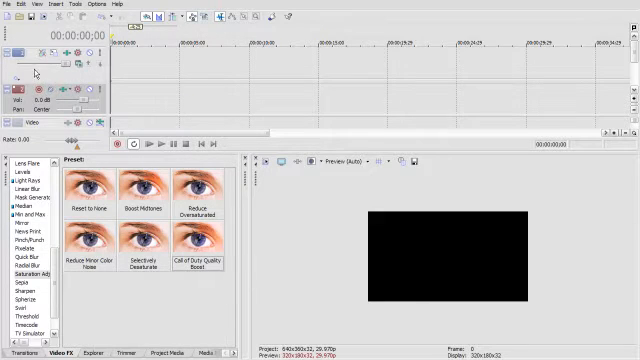
pyautogui.moveTo(112, 68)
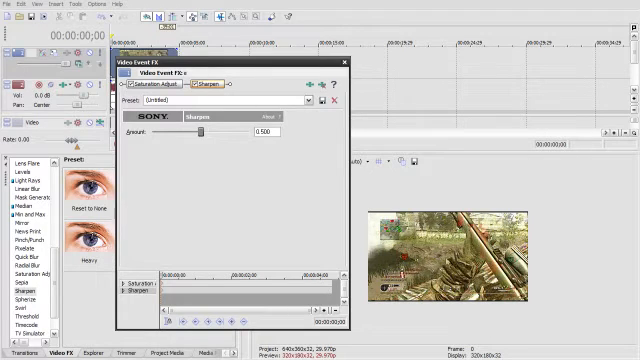
pyautogui.moveTo(452, 206)
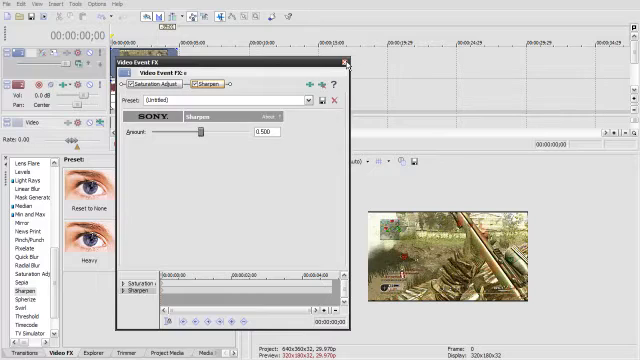
# Close the Sharpen settings in the Video Event FX window
pyautogui.click(344, 64)
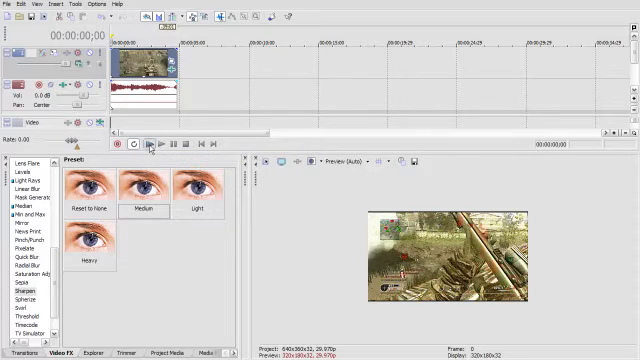
pyautogui.click(152, 144)
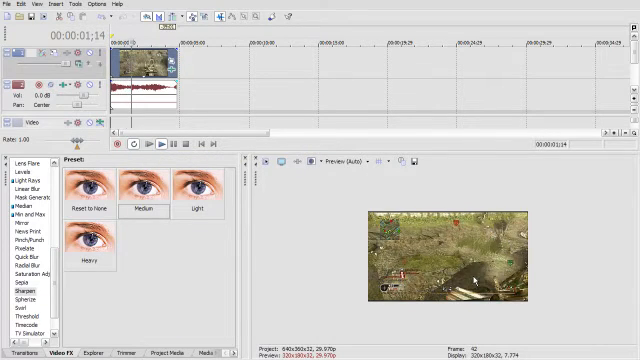
pyautogui.click(156, 146)
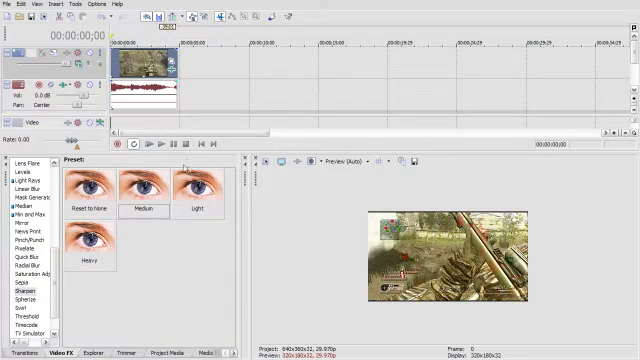
pyautogui.click(154, 146)
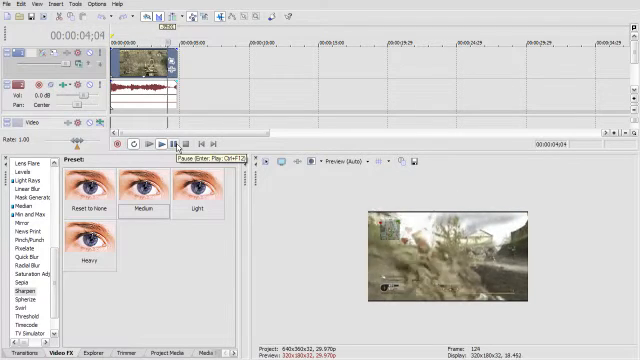
pyautogui.click(150, 144)
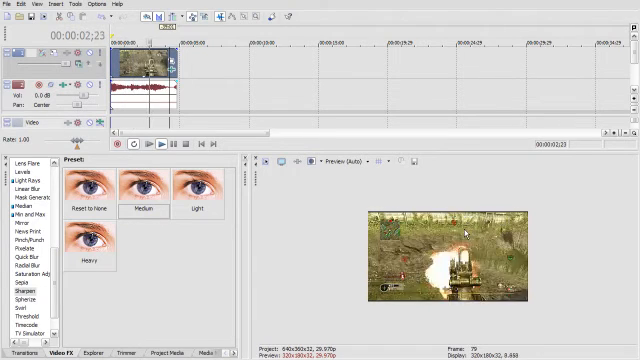
pyautogui.click(156, 146)
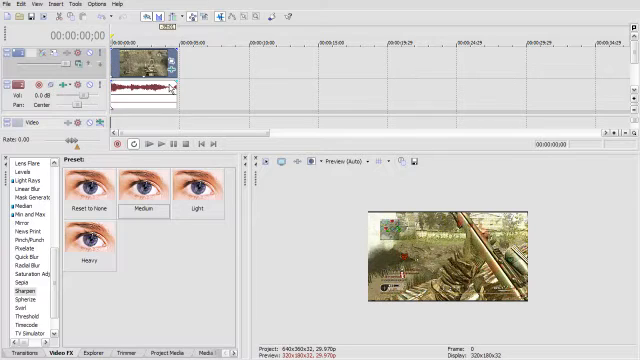
pyautogui.moveTo(408, 204)
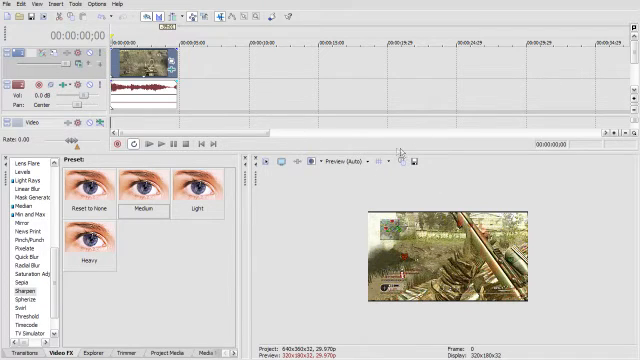
# Browse the Edit menu, dismiss it, then show the File menu commands
pyautogui.click(8, 4)
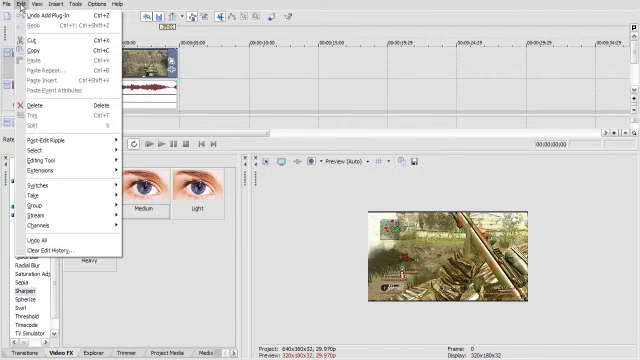
pyautogui.click(20, 4)
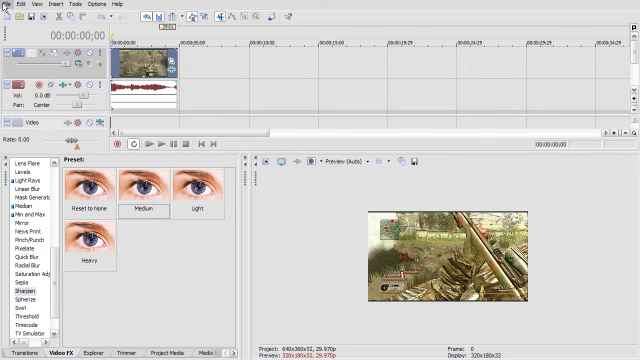
pyautogui.click(8, 4)
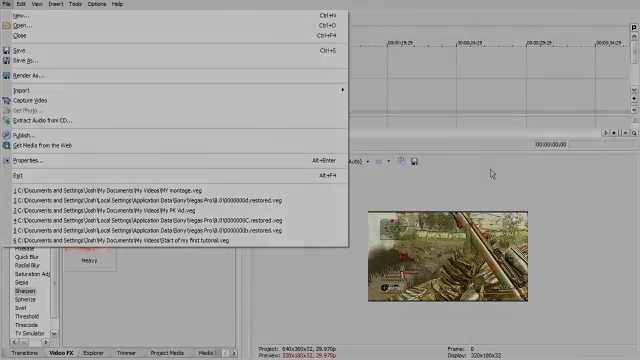